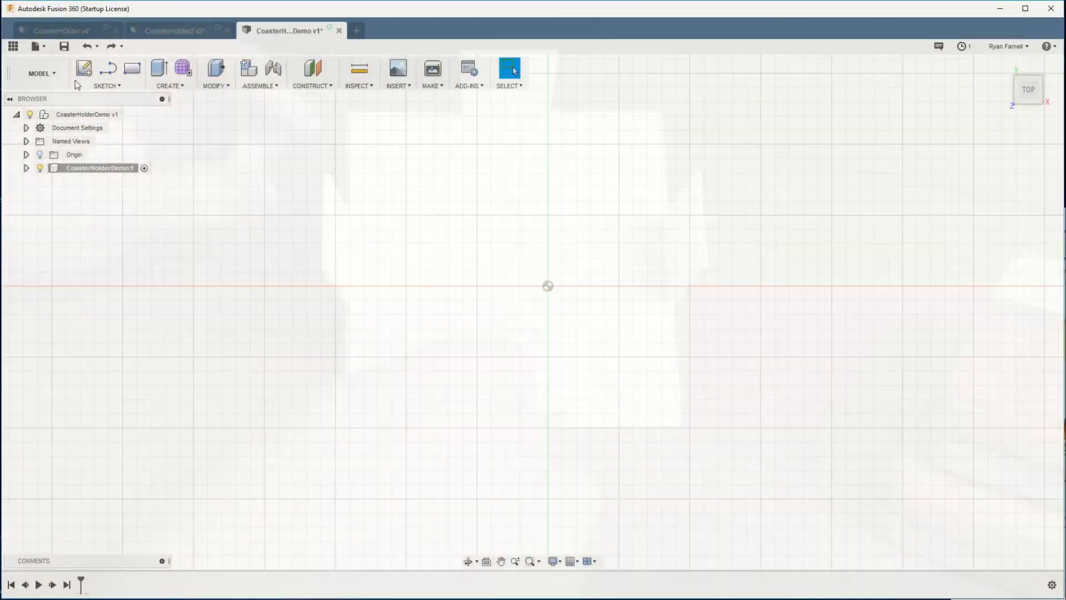
Review the finished coaster holder designs, then return to the empty demo design
click(58, 29)
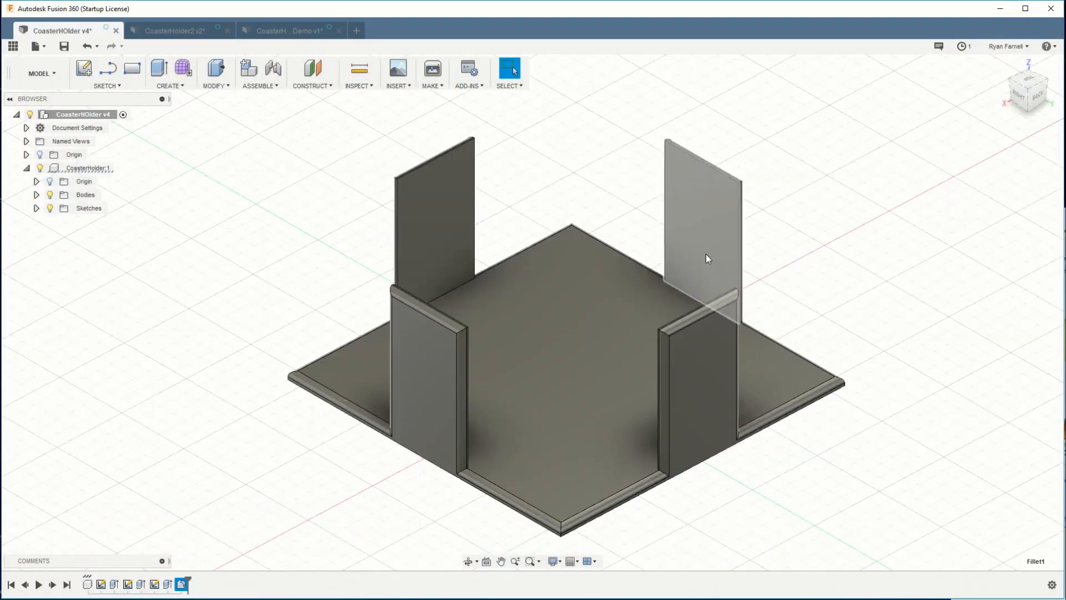
drag(707, 258, 811, 288)
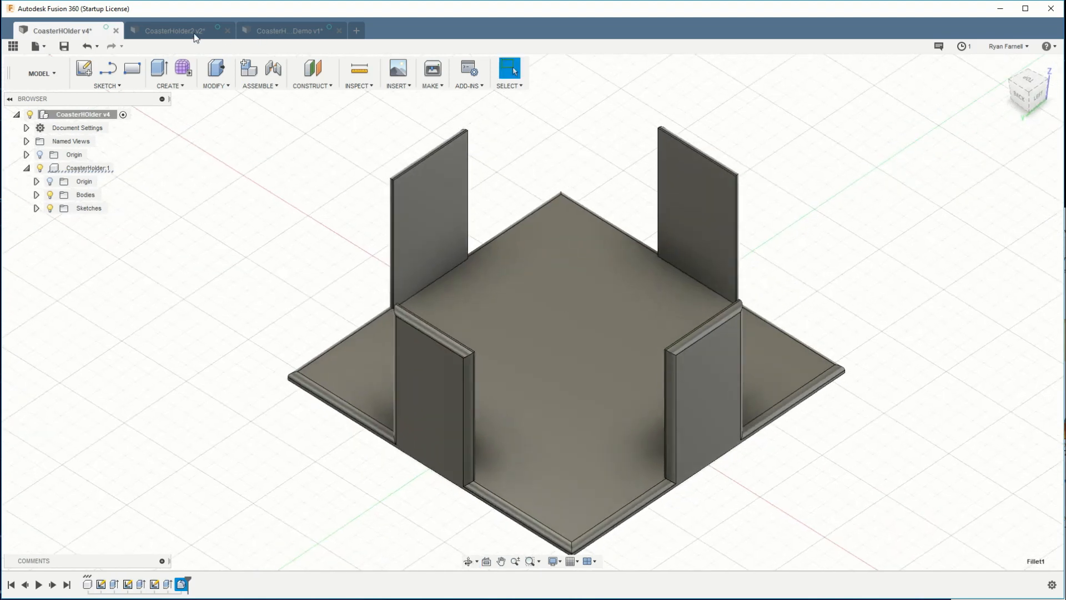
click(173, 30)
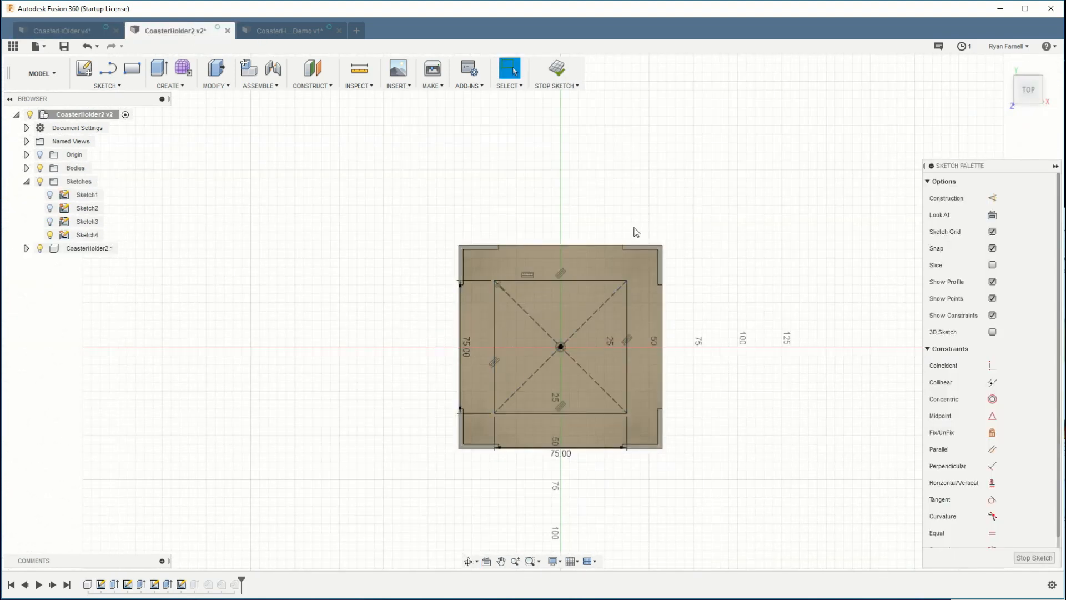
mouse_move(364, 286)
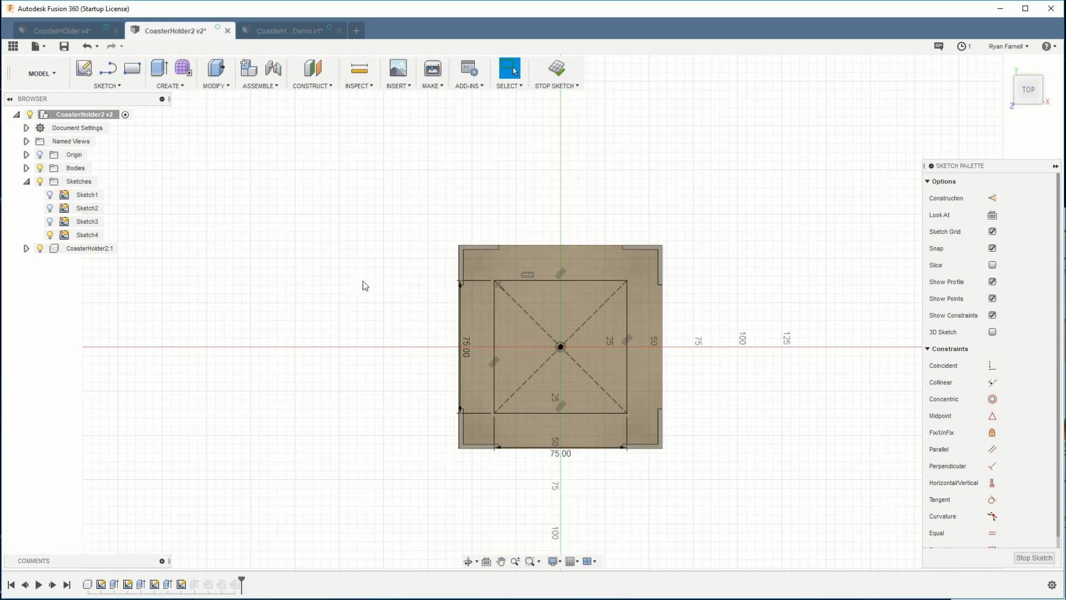
mouse_move(717, 213)
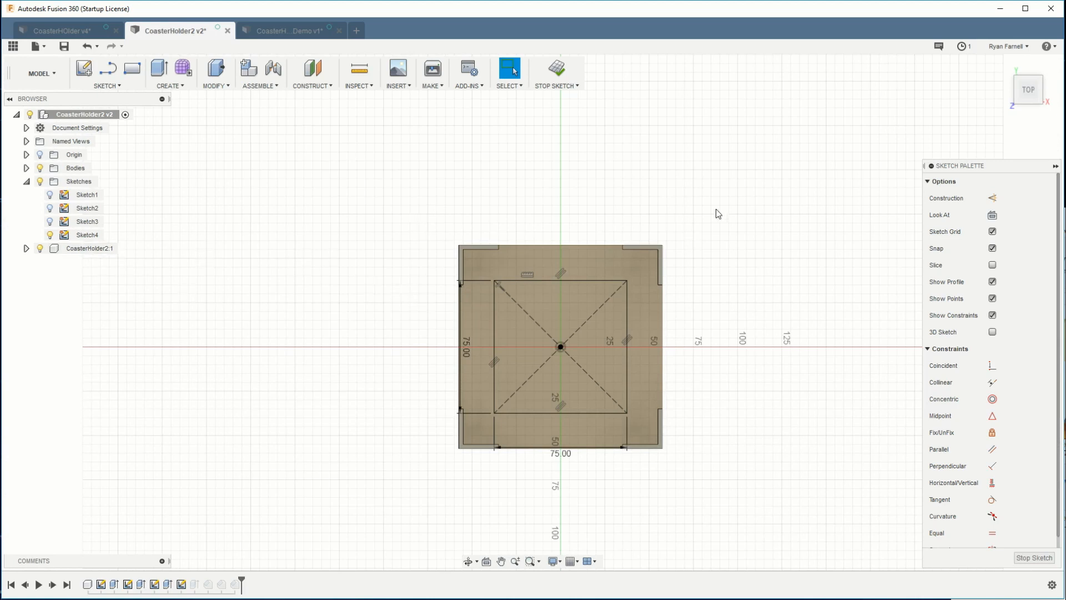
click(294, 30)
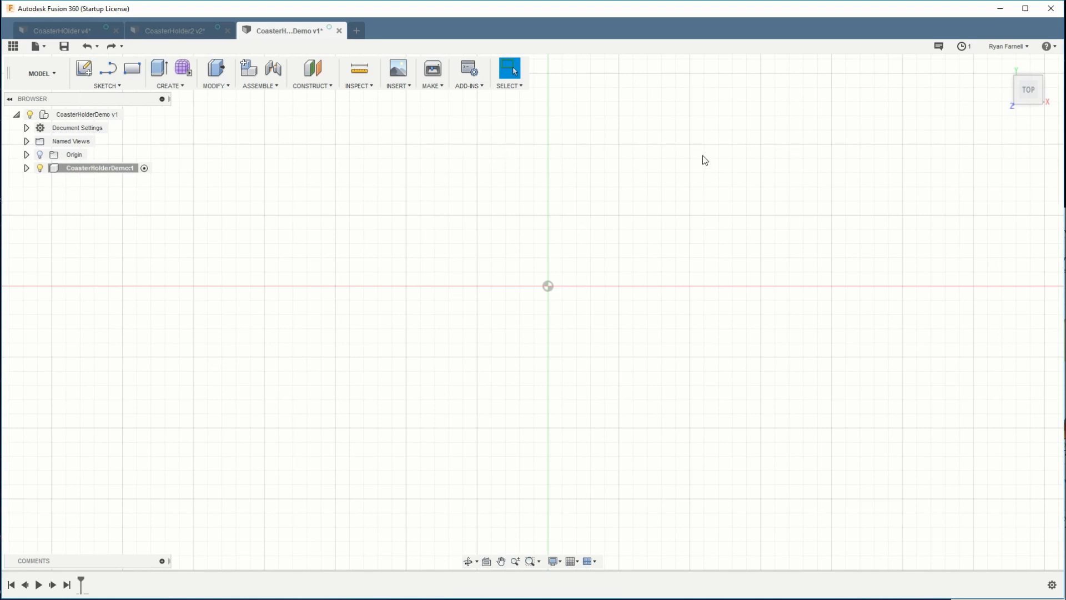
mouse_move(219, 164)
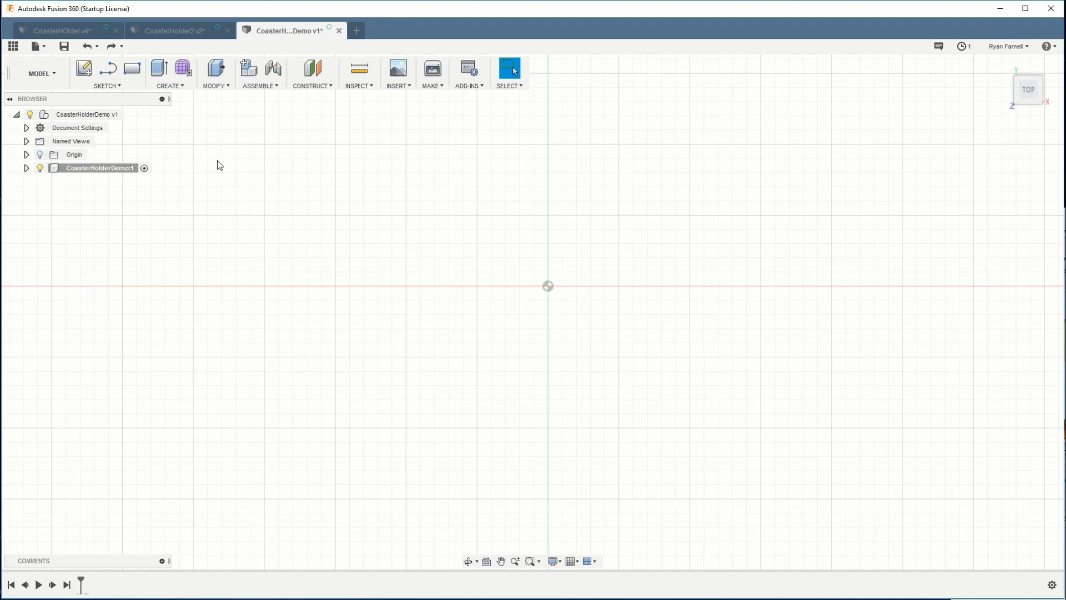
Sketch a center-rectangle square on the ground plane, entering a dimension of 50
click(85, 70)
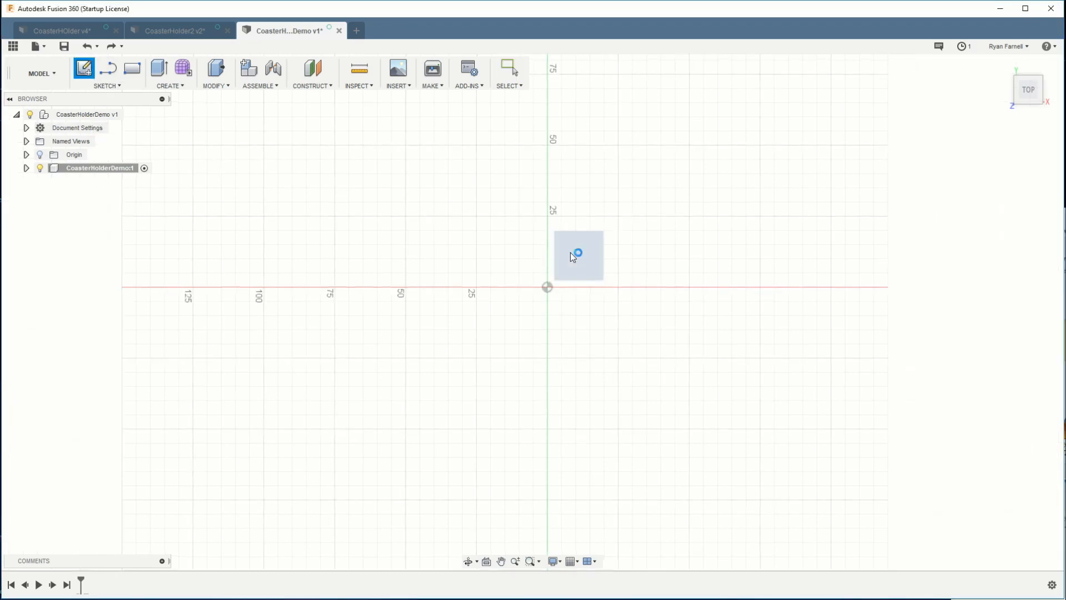
click(106, 85)
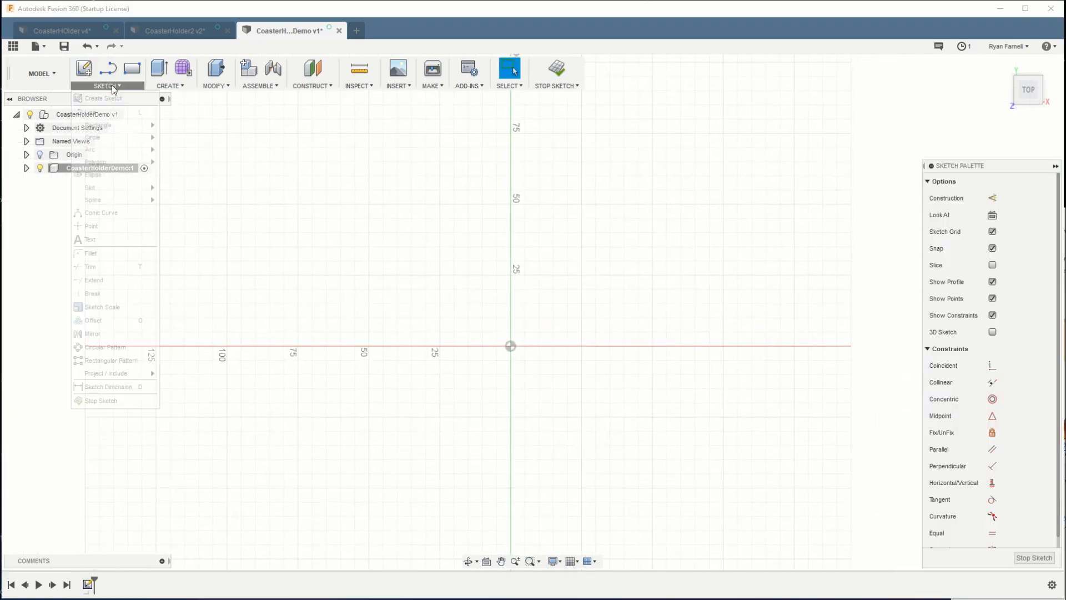
mouse_move(195, 154)
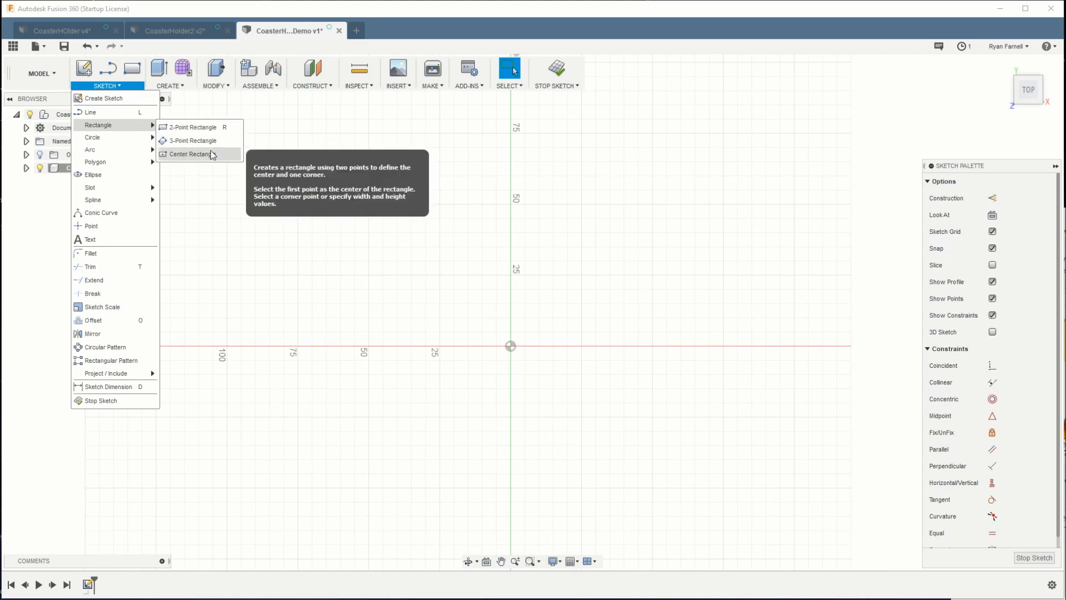
click(192, 153)
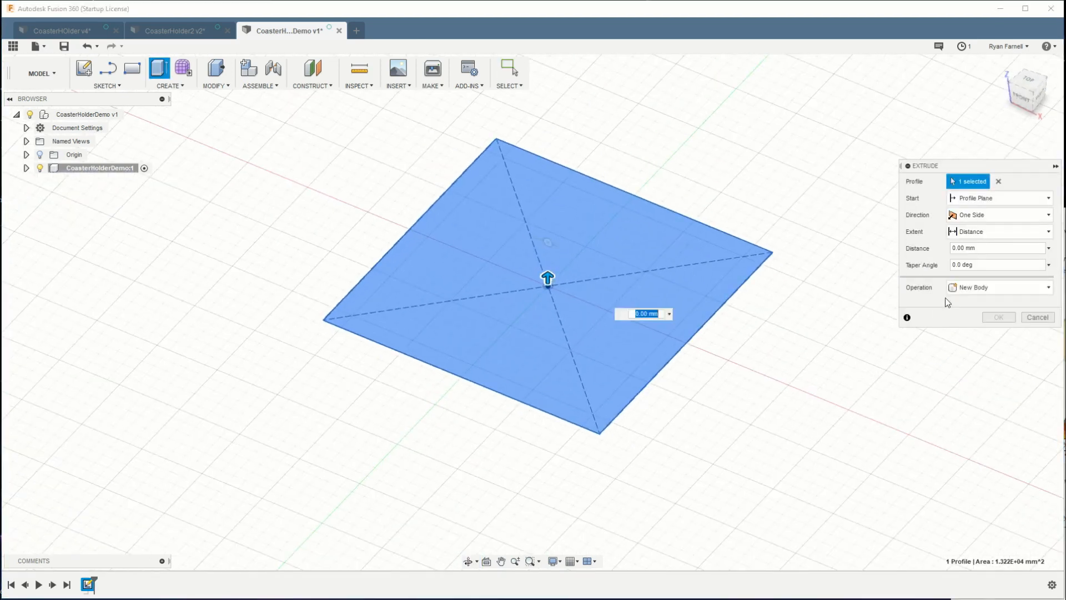
text(50)
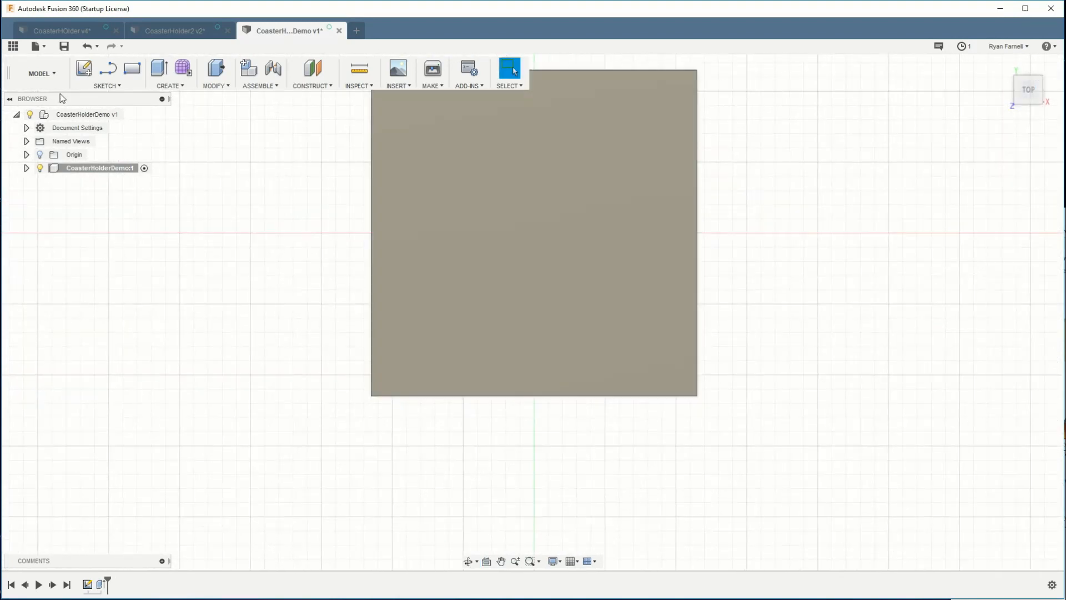
Sketch an inset center rectangle on the block's top and cut it downward to hollow it
click(84, 70)
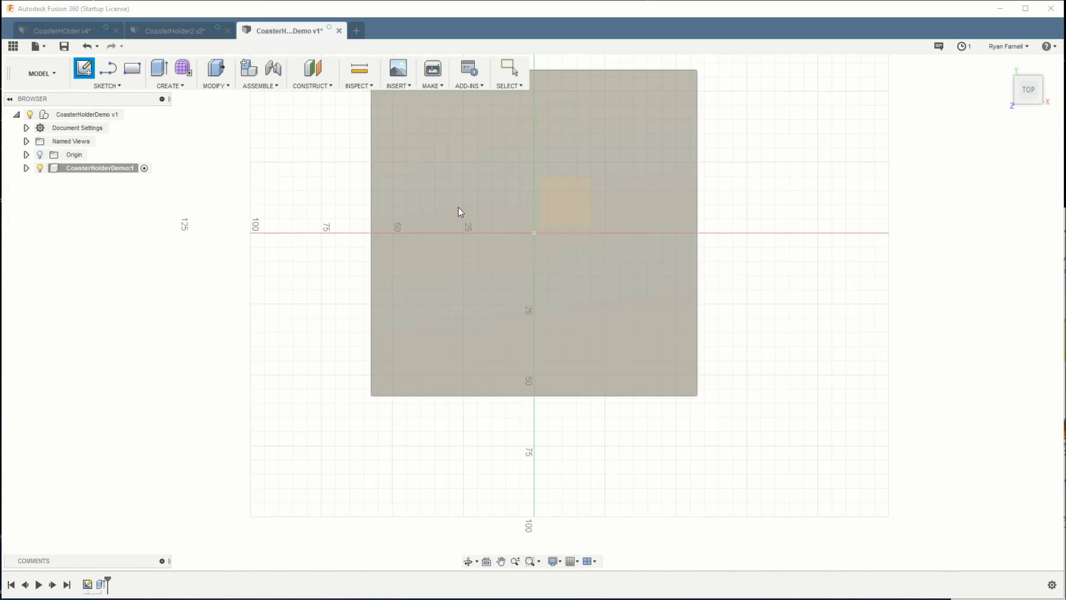
click(84, 68)
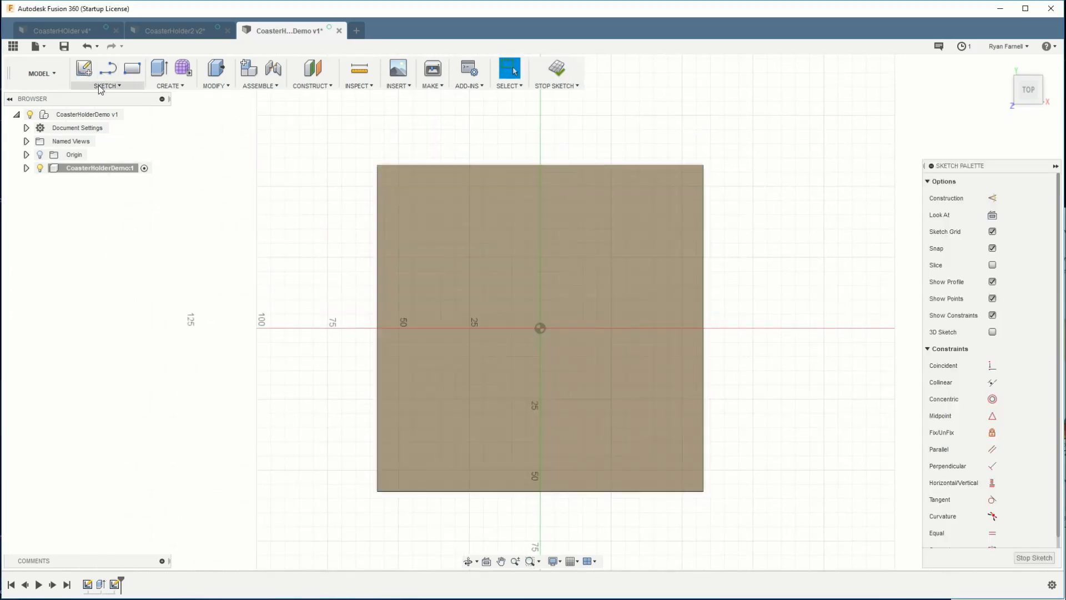
click(105, 85)
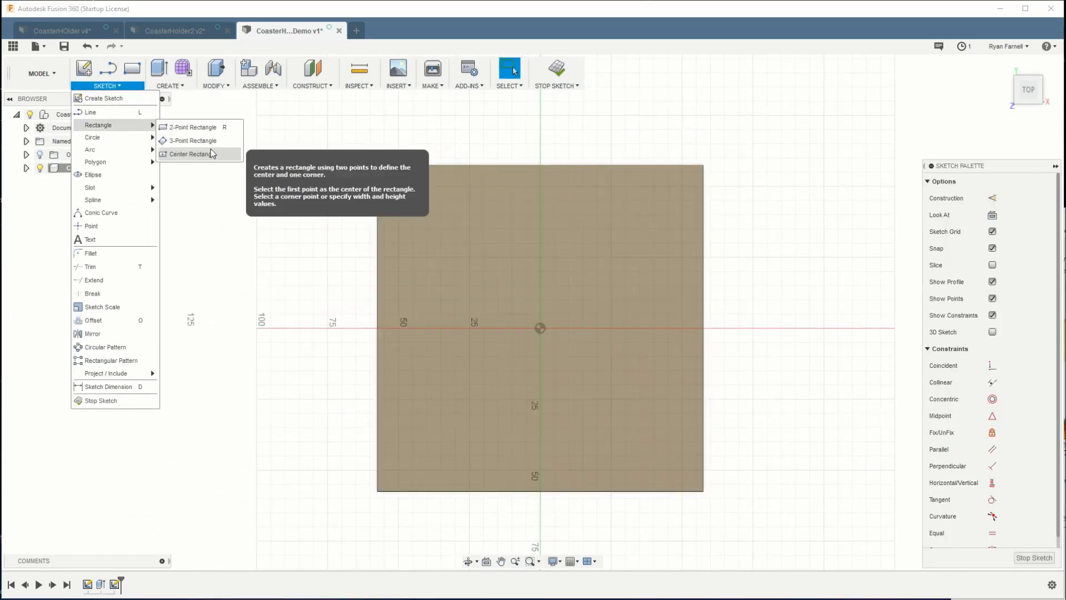
click(188, 154)
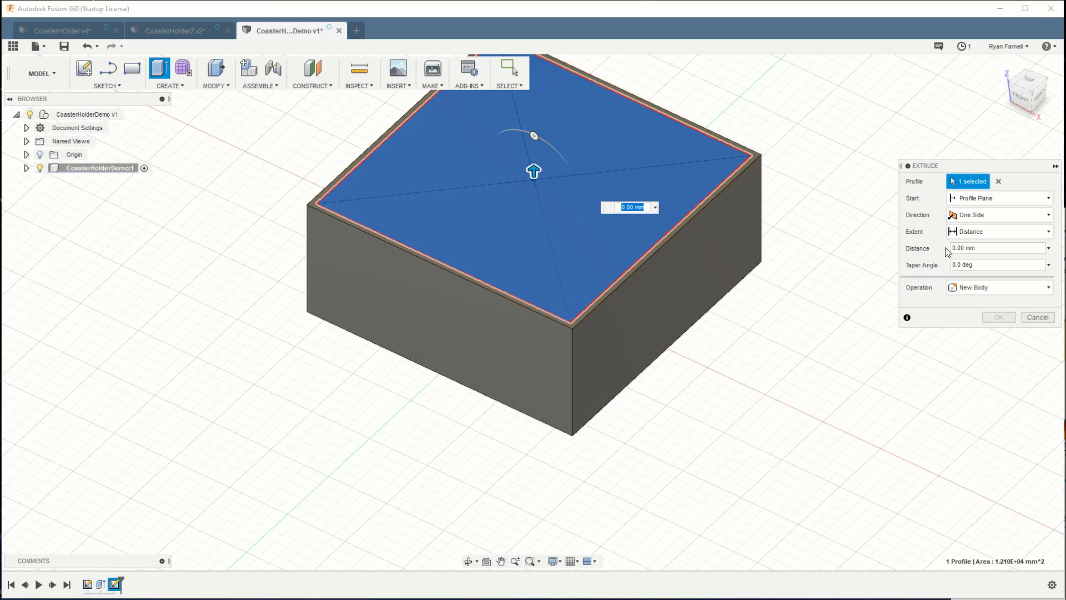
click(994, 247)
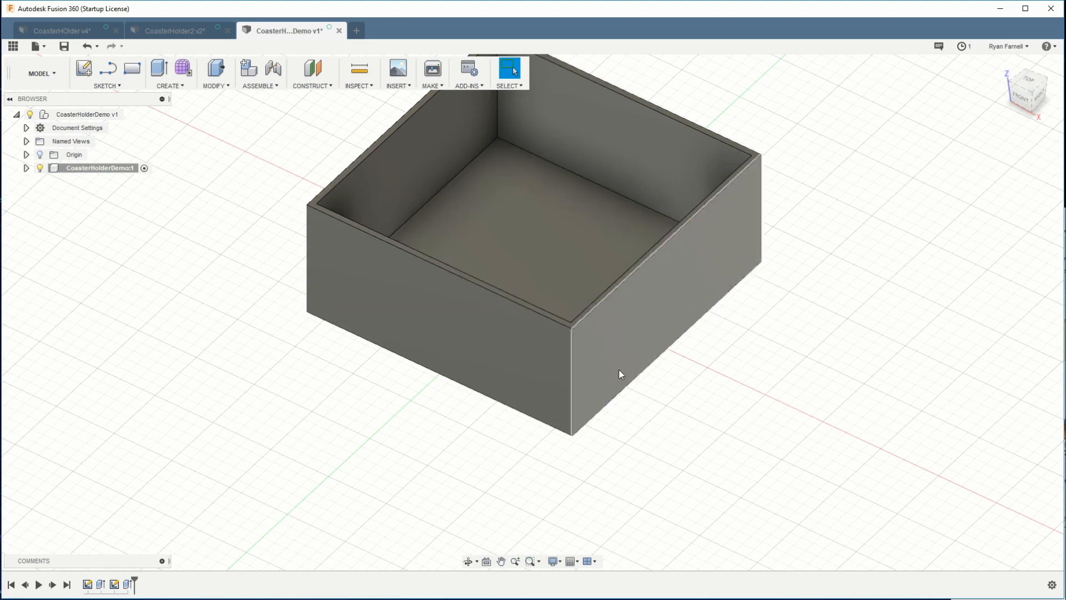
mouse_move(683, 324)
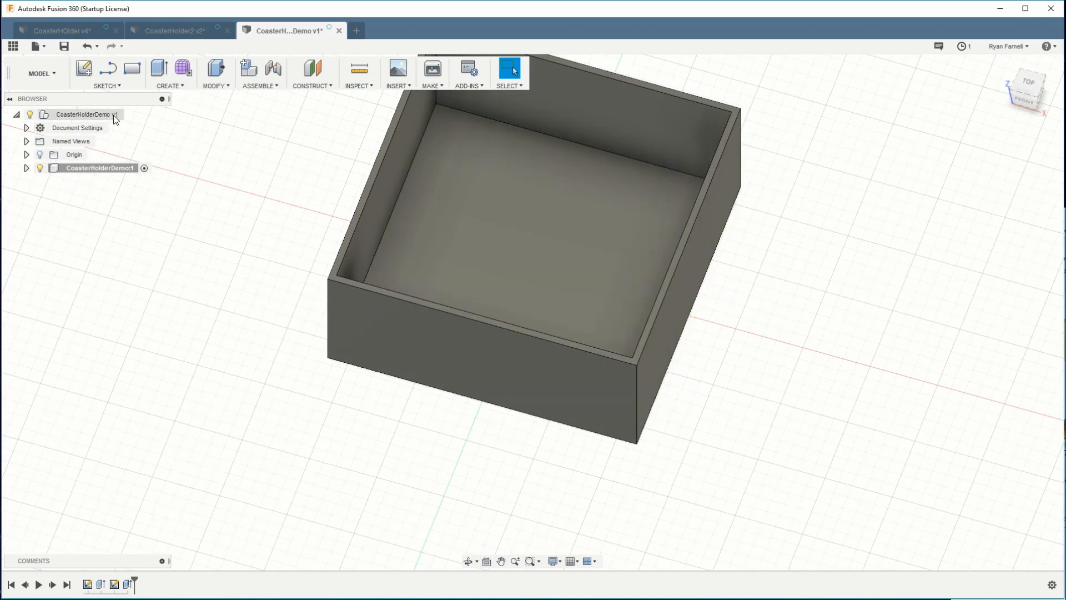
Sketch a 200 mm-wide corner rectangle across the floor, dimensioned 100 mm from the origin
click(84, 69)
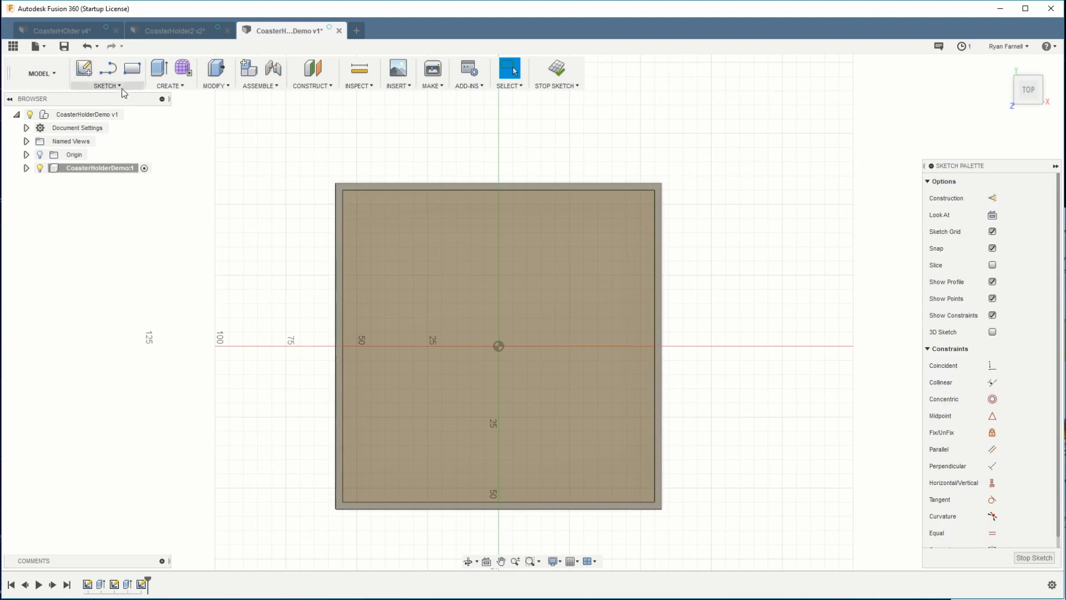
click(105, 86)
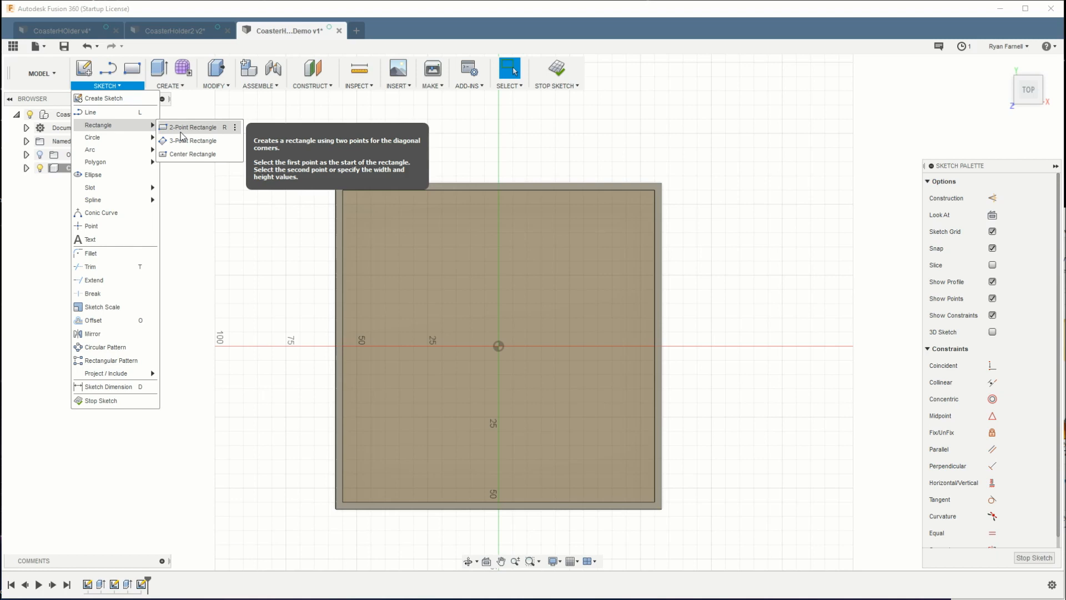
click(191, 126)
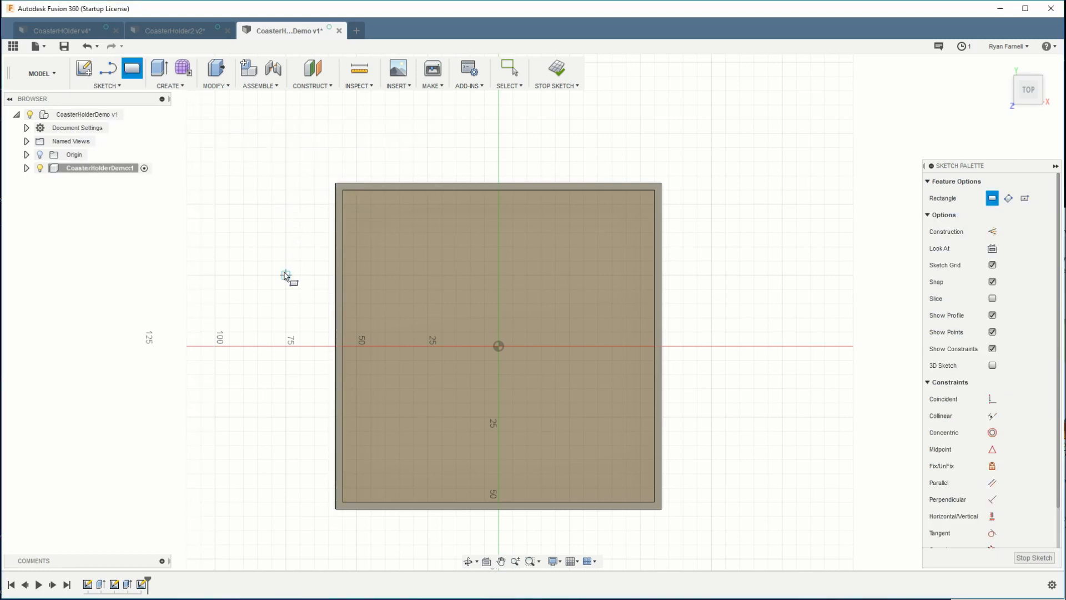
drag(285, 276, 714, 449)
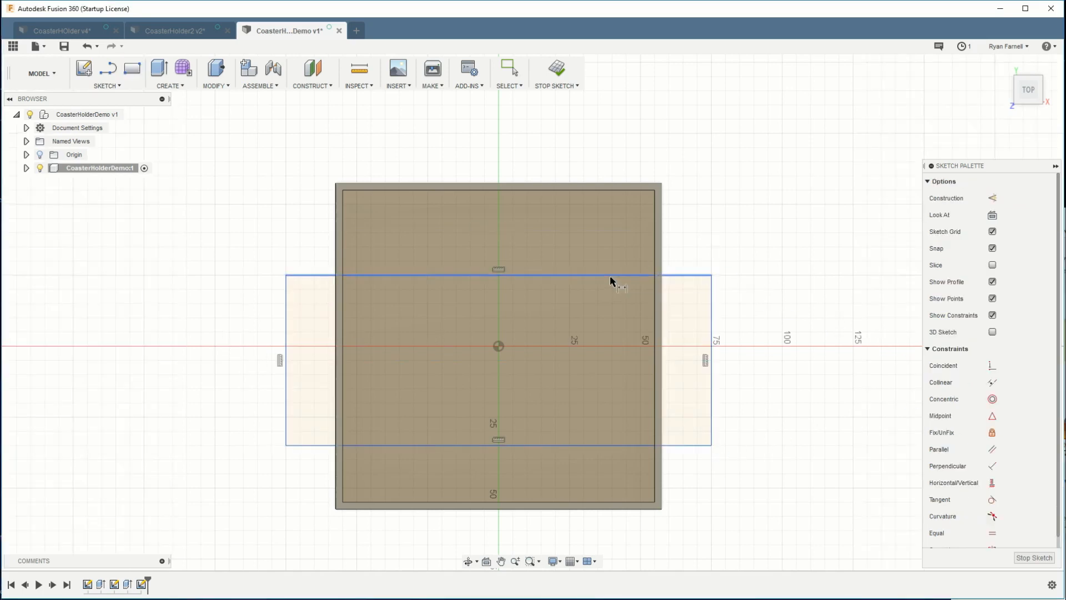
mouse_move(629, 276)
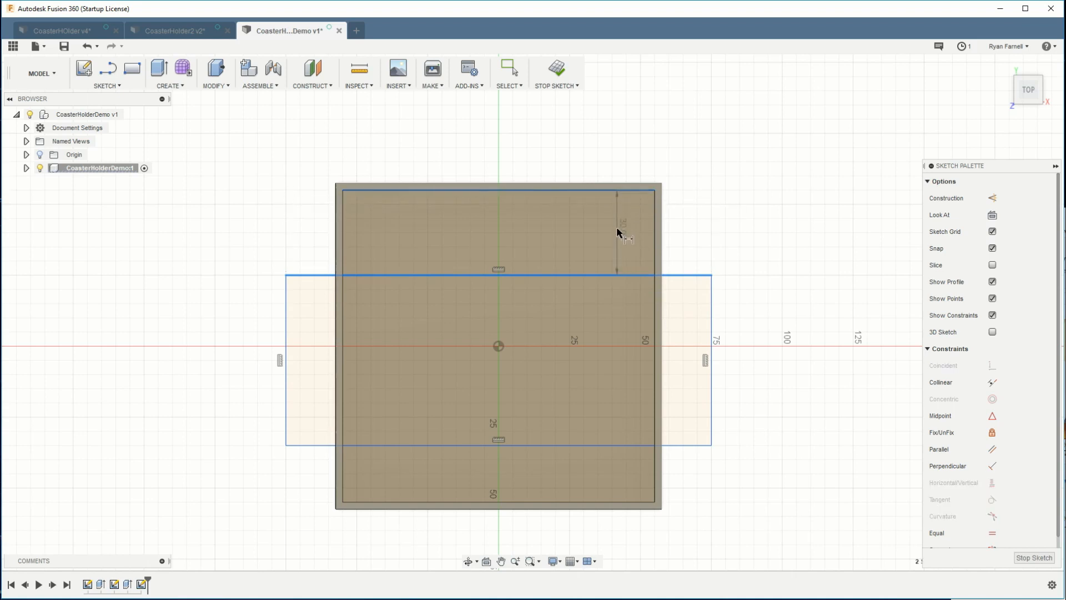
click(616, 231)
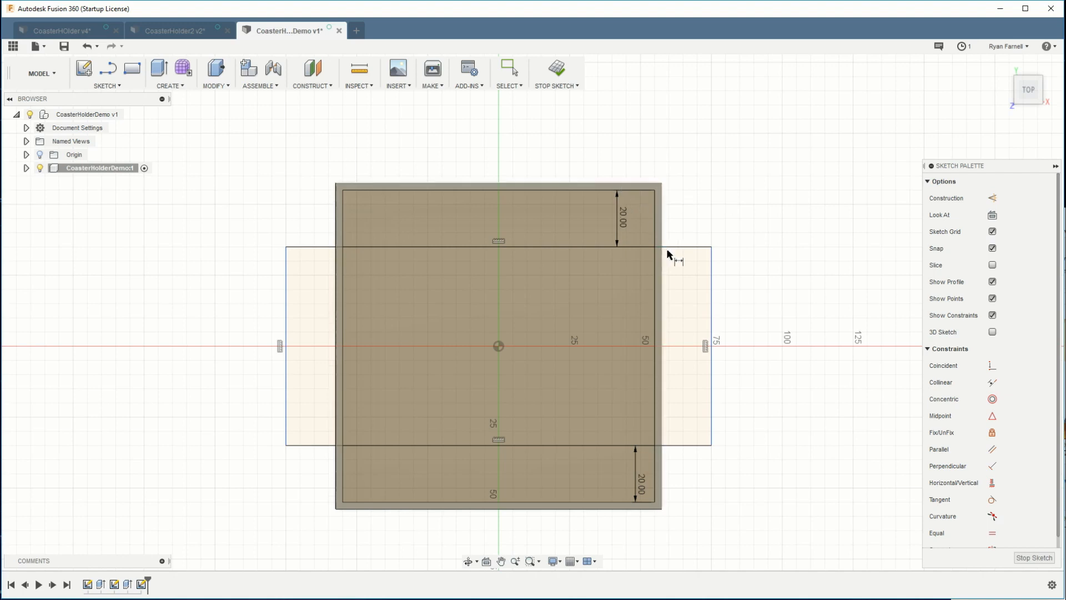
mouse_move(660, 260)
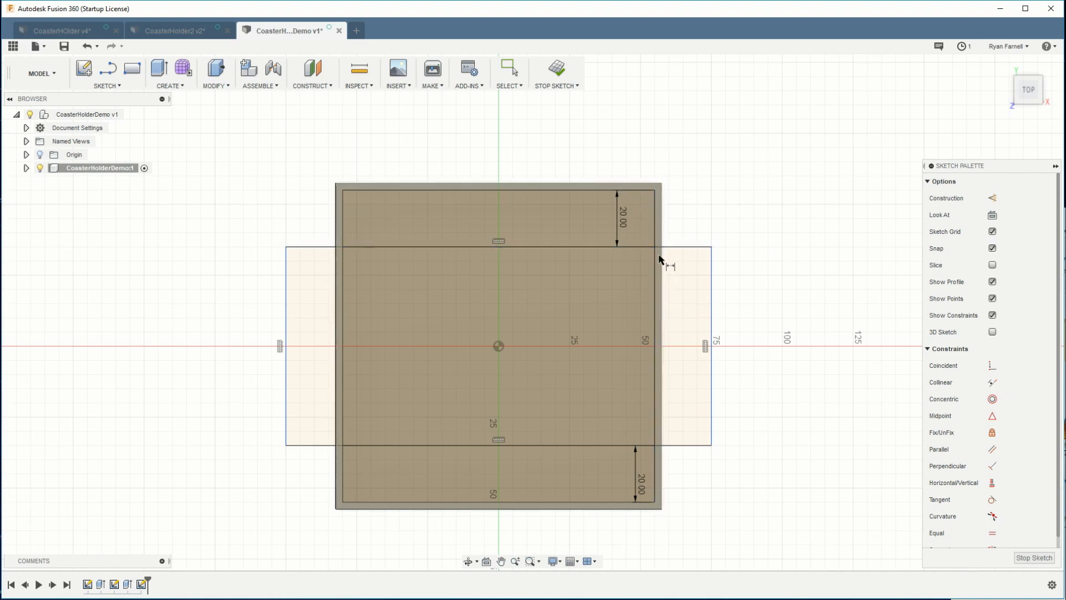
mouse_move(650, 305)
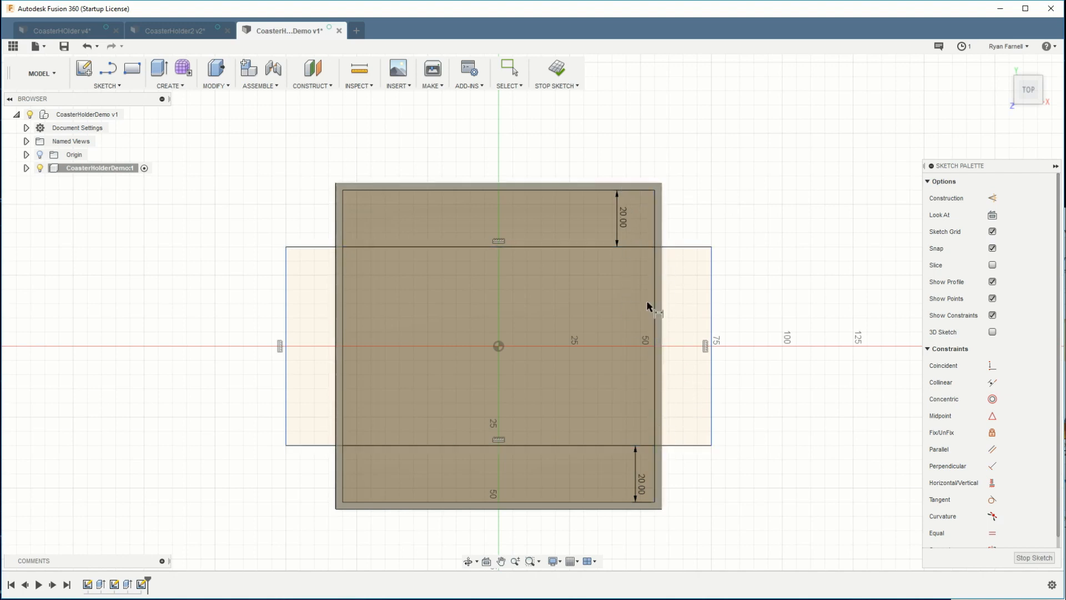
mouse_move(778, 201)
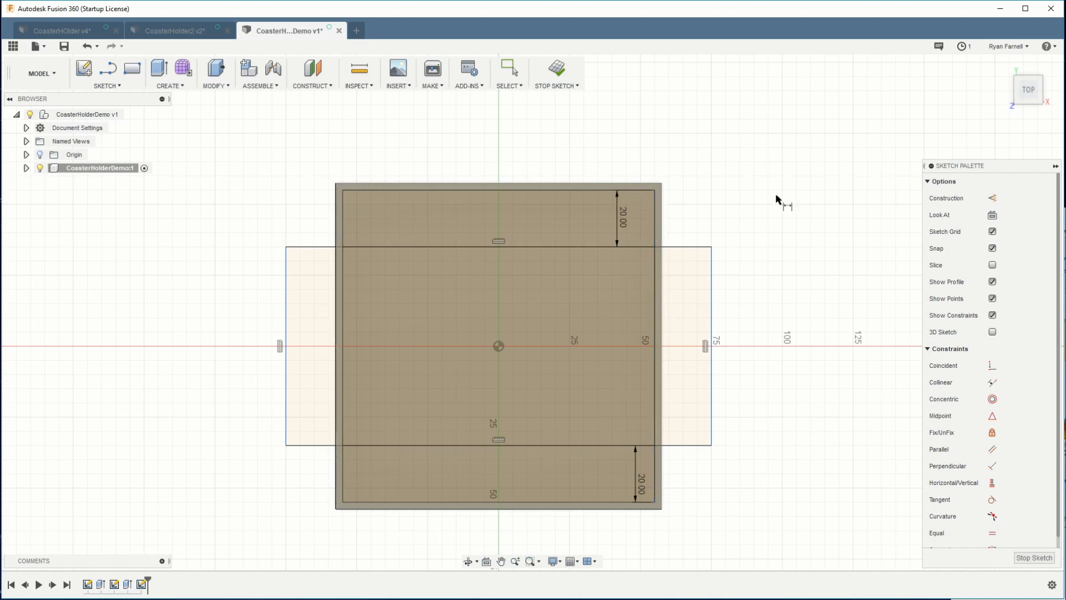
mouse_move(753, 390)
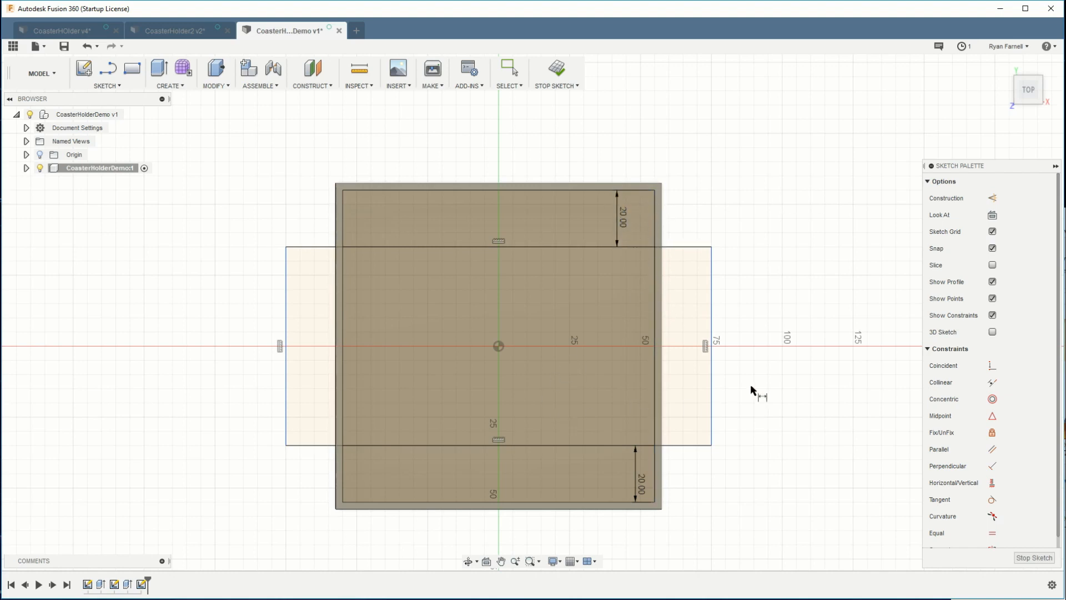
mouse_move(189, 326)
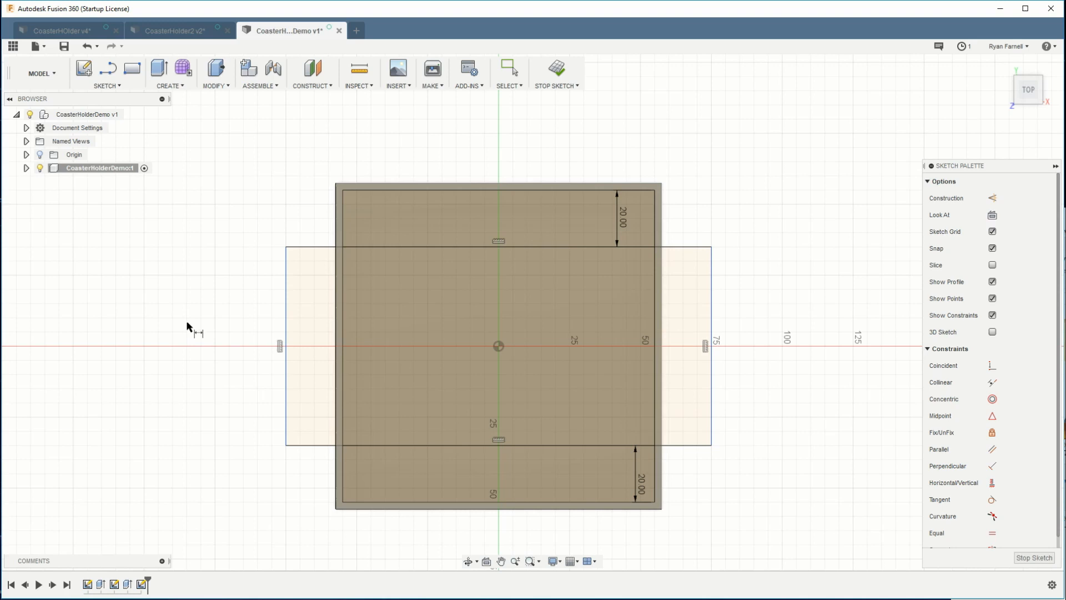
mouse_move(830, 326)
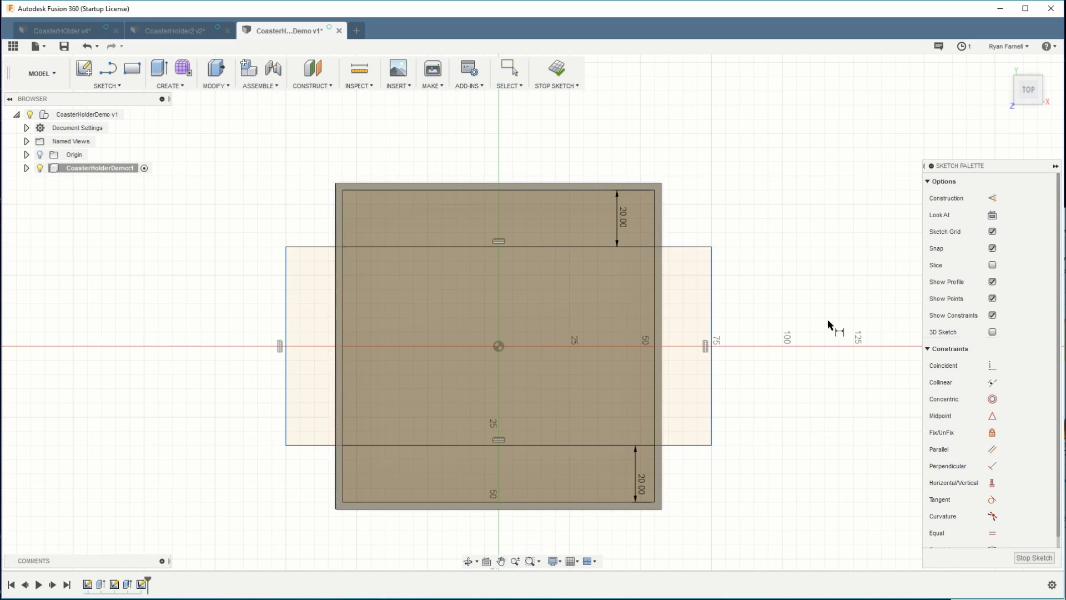
mouse_move(708, 329)
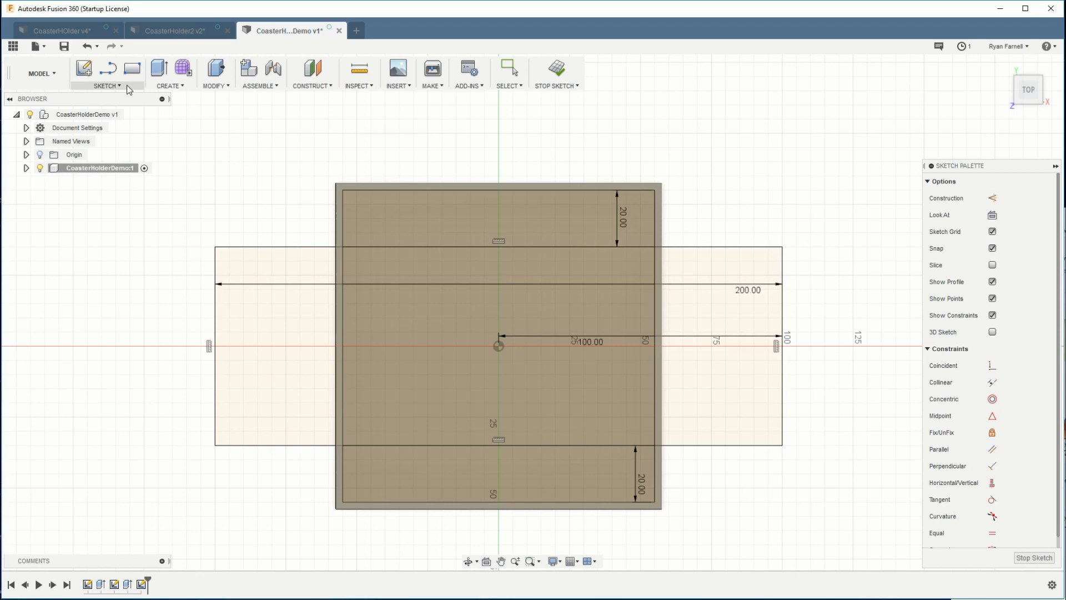
Draw a vertical rectangle crossing the first one, making a plus shape beyond all walls
click(106, 86)
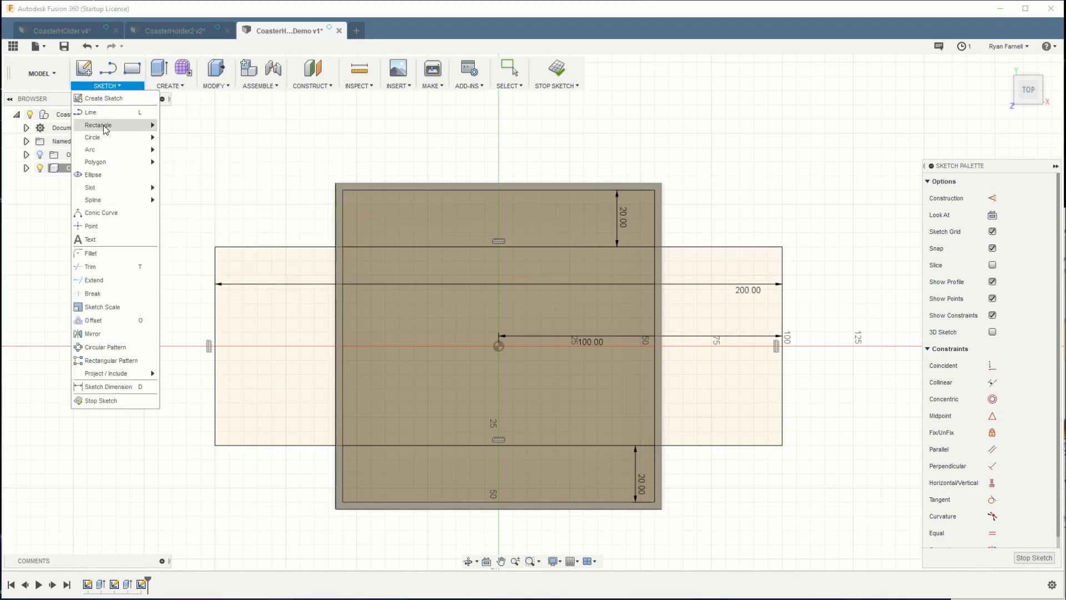
click(98, 125)
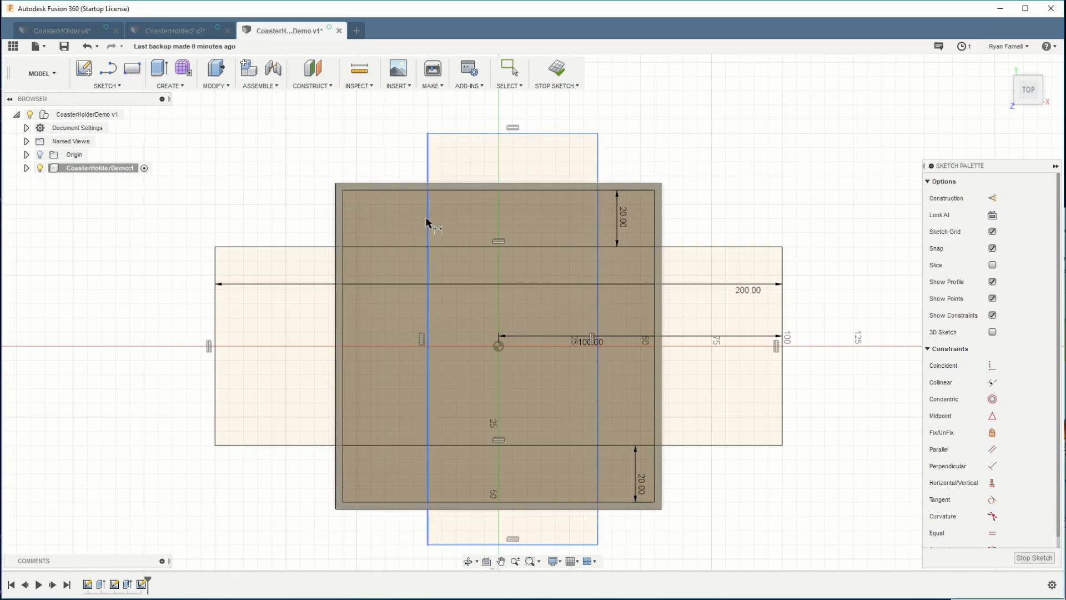
double_click(621, 222)
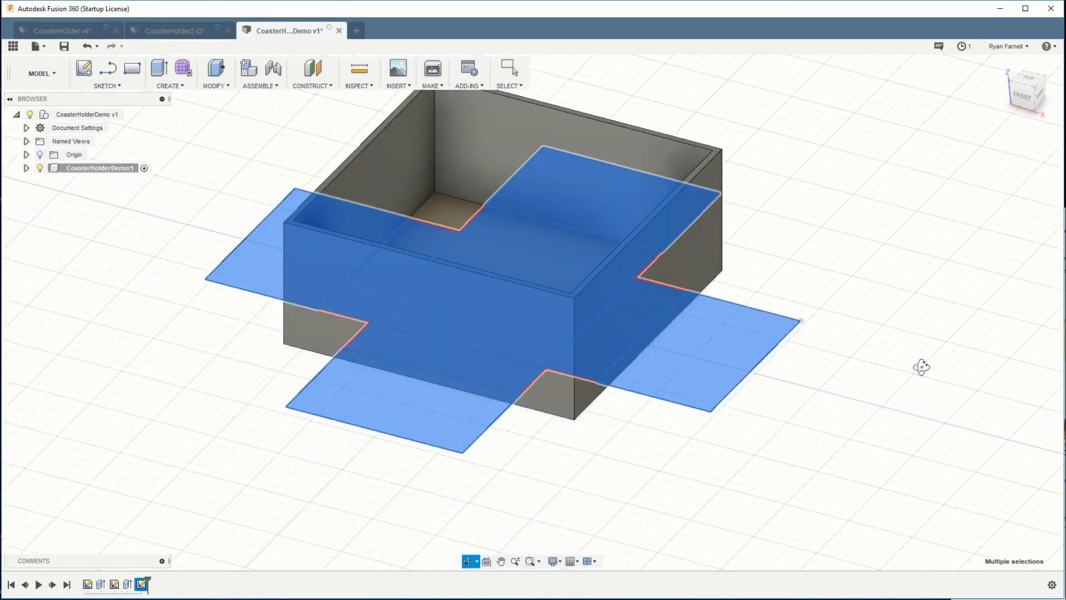
Extrude the plus-shaped profiles as a cut, slotting through the middle of every wall
click(159, 69)
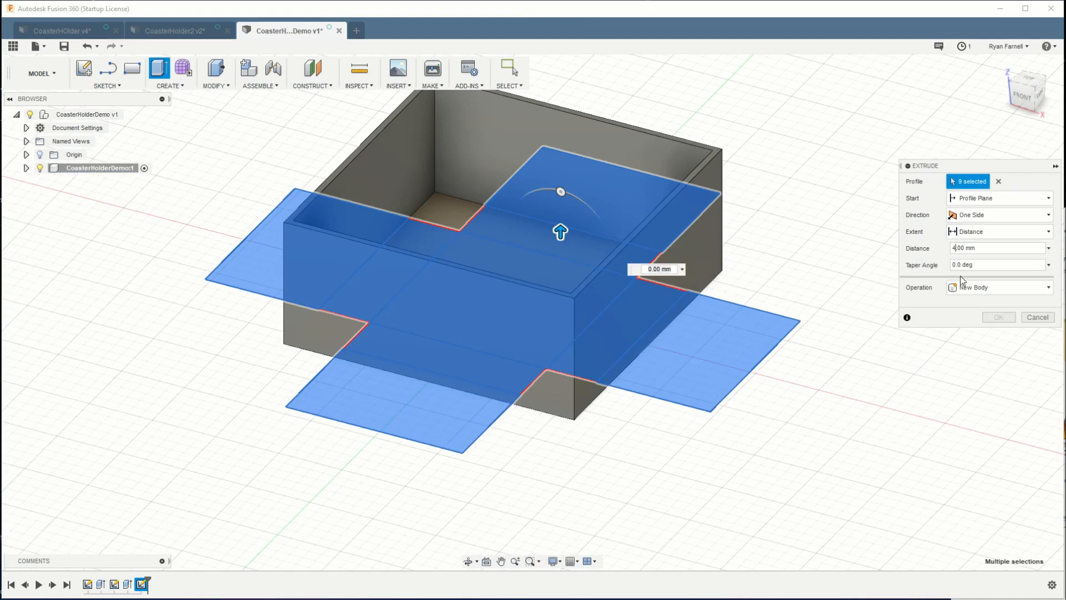
click(998, 317)
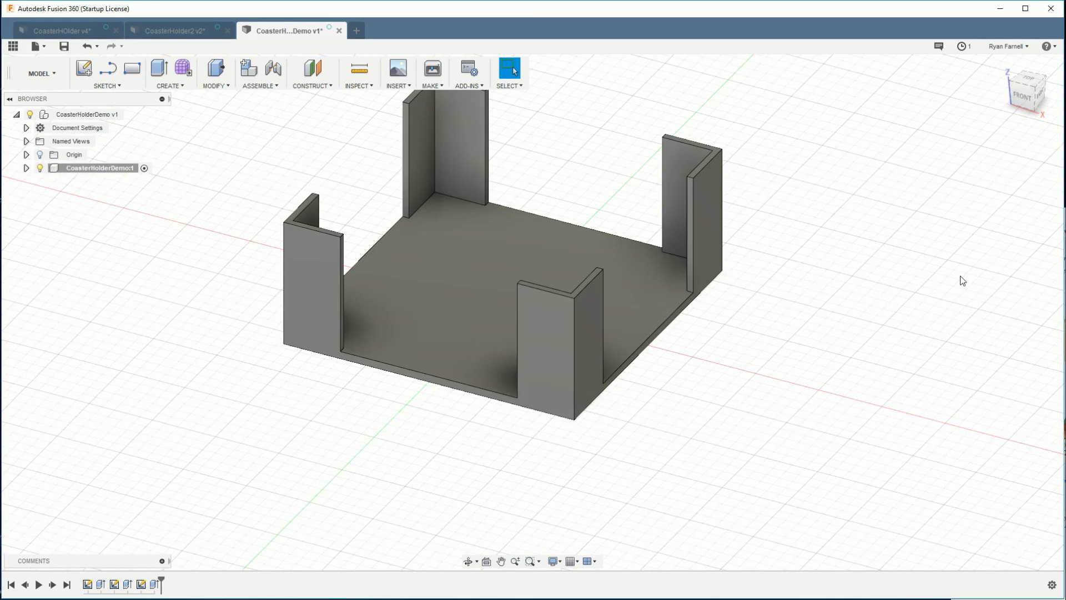
mouse_move(819, 349)
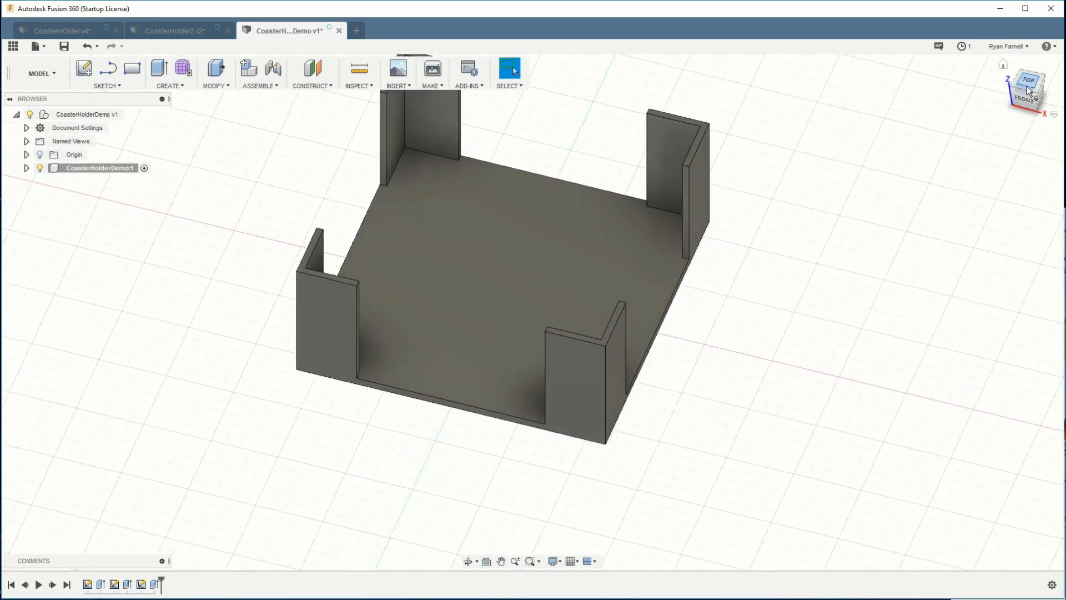
In Top view, sketch a centred 75 mm square on the holder's floor
click(1030, 89)
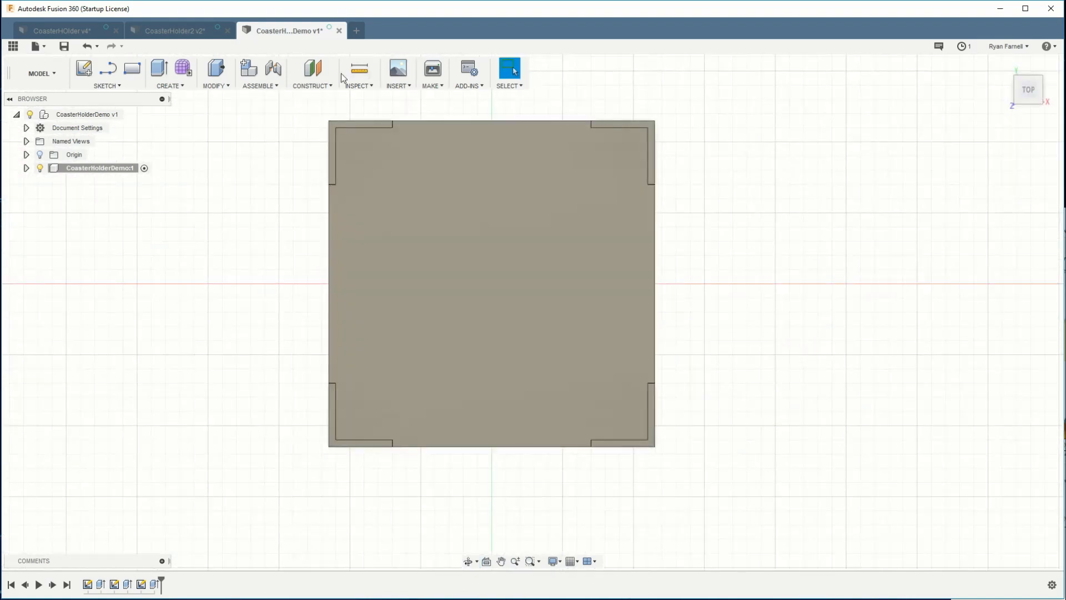
click(85, 68)
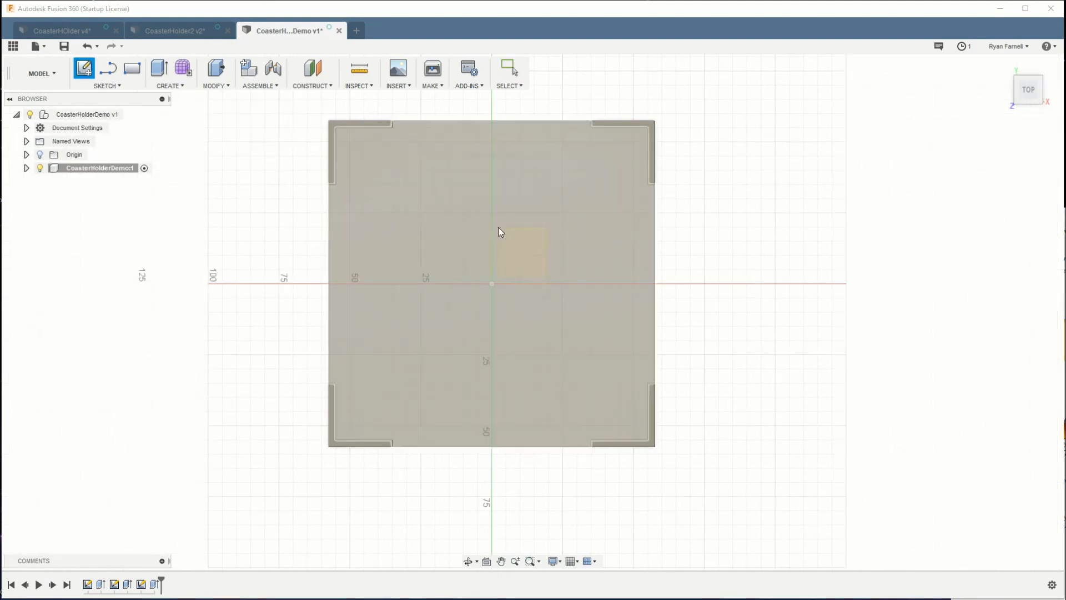
click(84, 72)
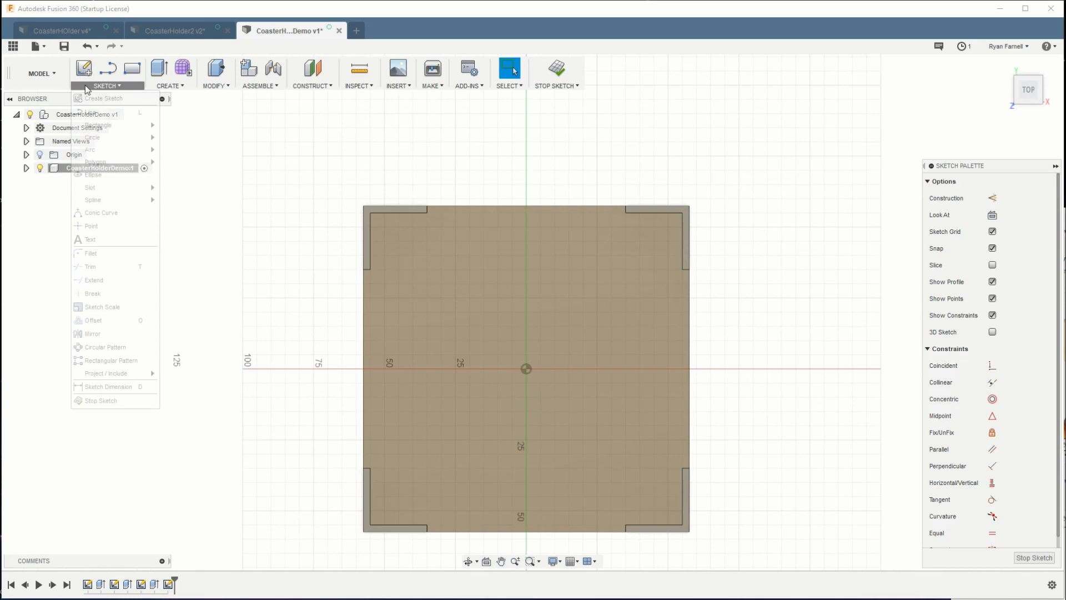
mouse_move(99, 125)
text(75)
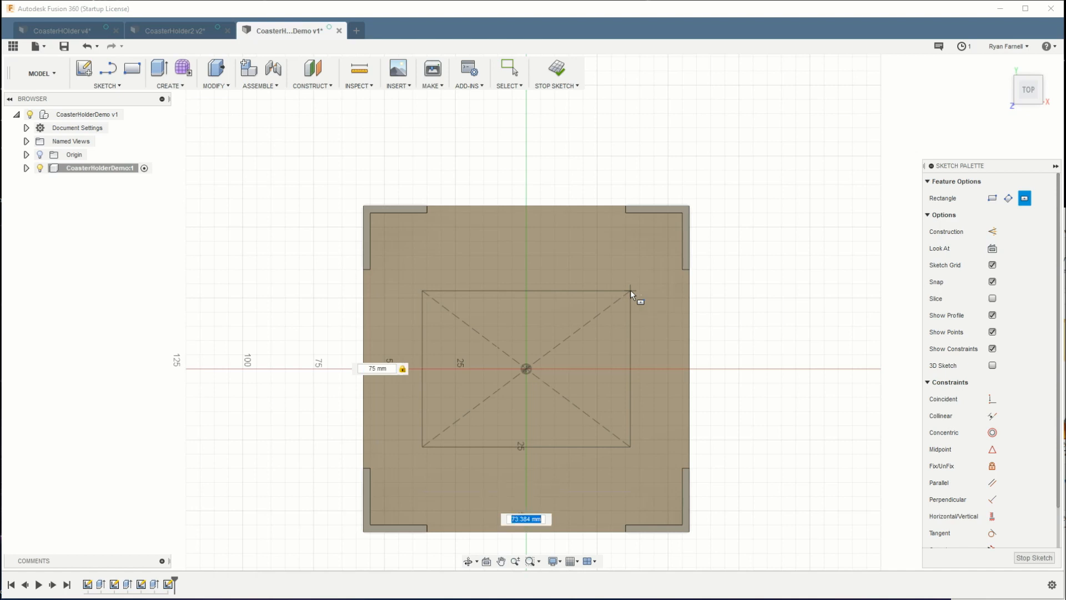
click(507, 68)
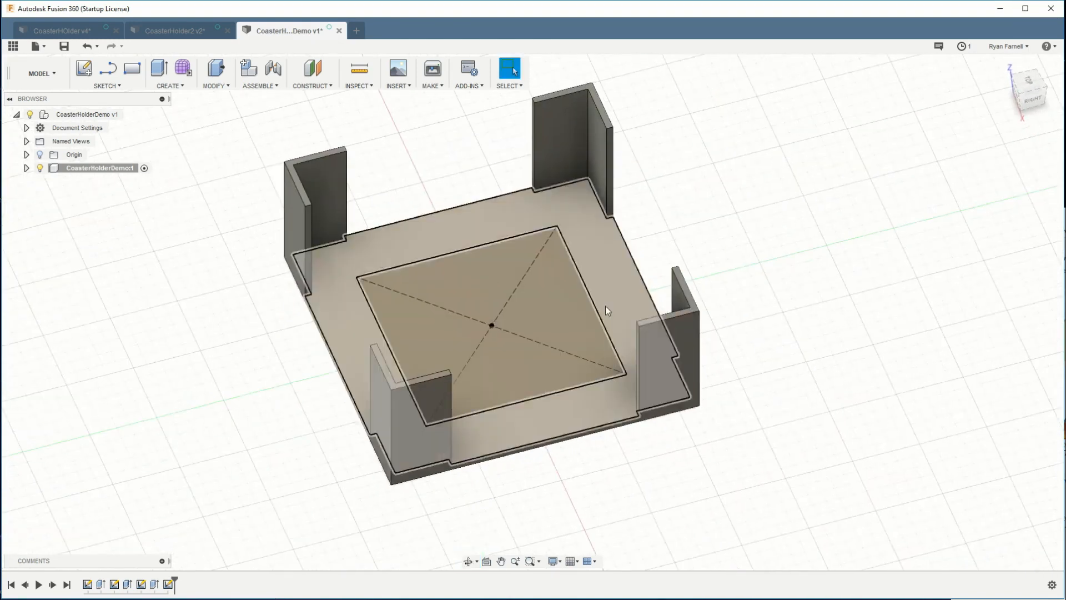
Cut the 75 mm square through the floor, then orbit to inspect the hole
click(160, 68)
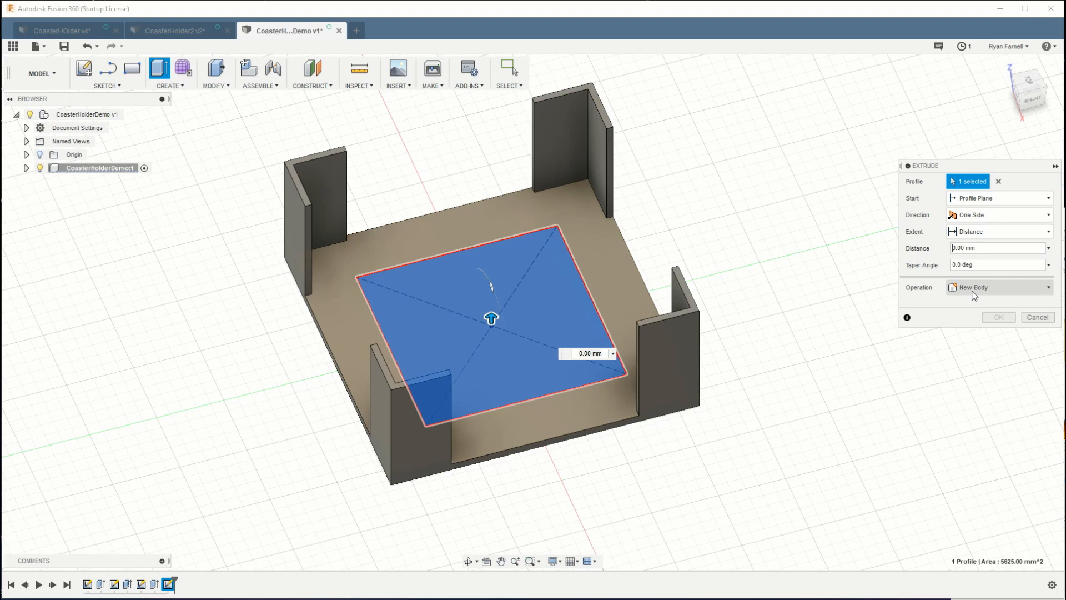
click(1037, 317)
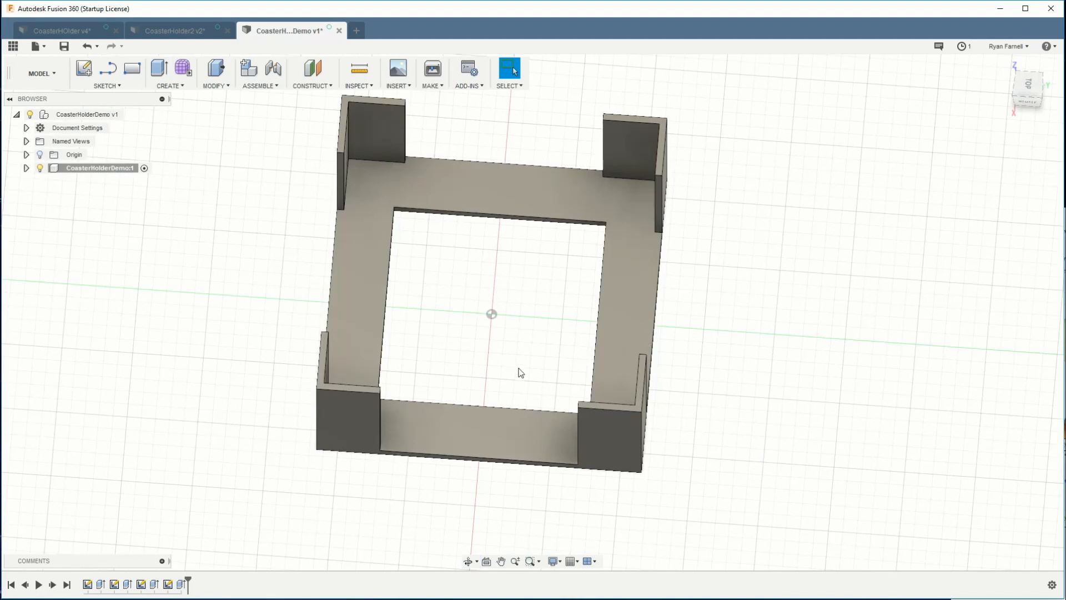
drag(520, 372, 784, 379)
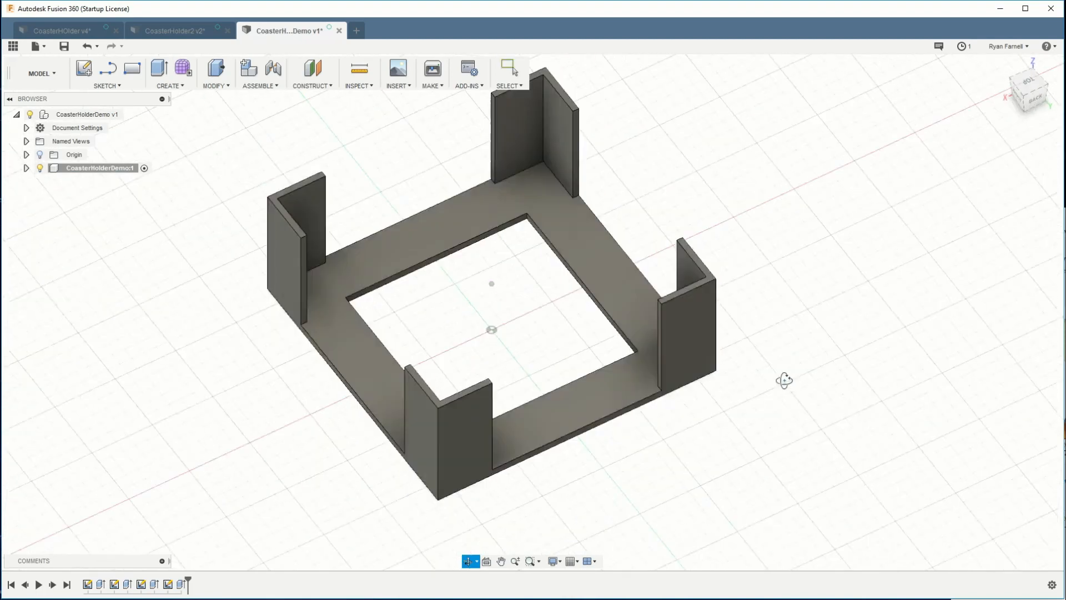
drag(784, 379, 603, 375)
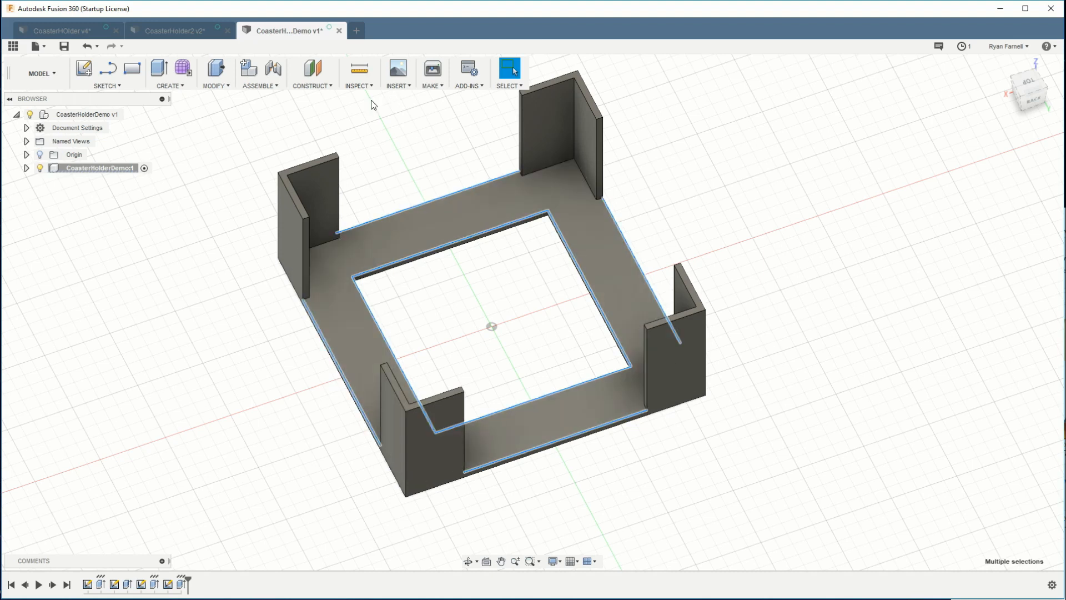
Chamfer the selected floor edges and the square hole's rim
click(215, 73)
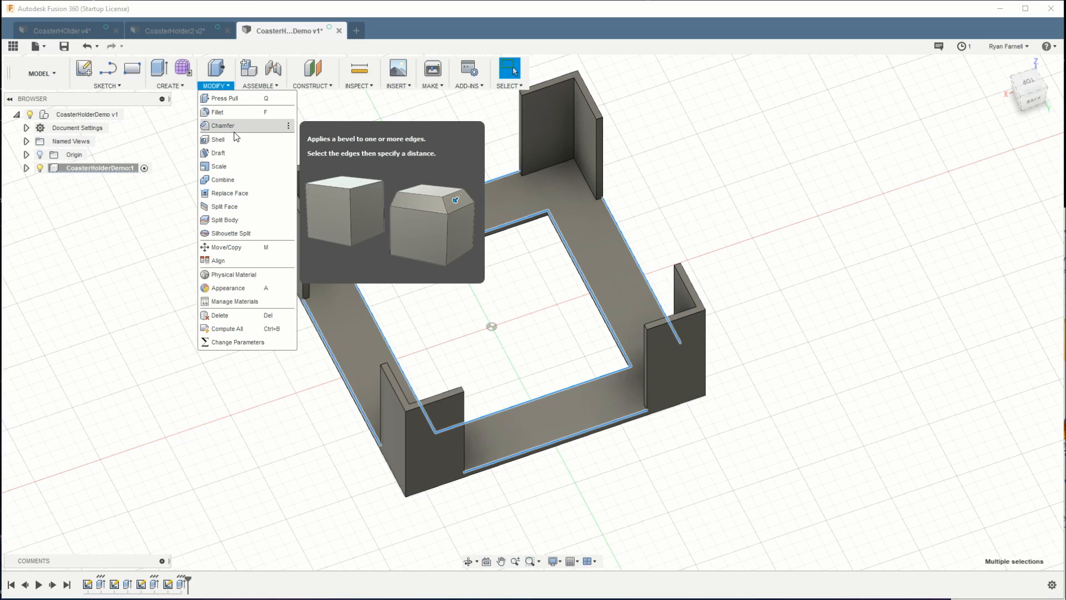
click(223, 125)
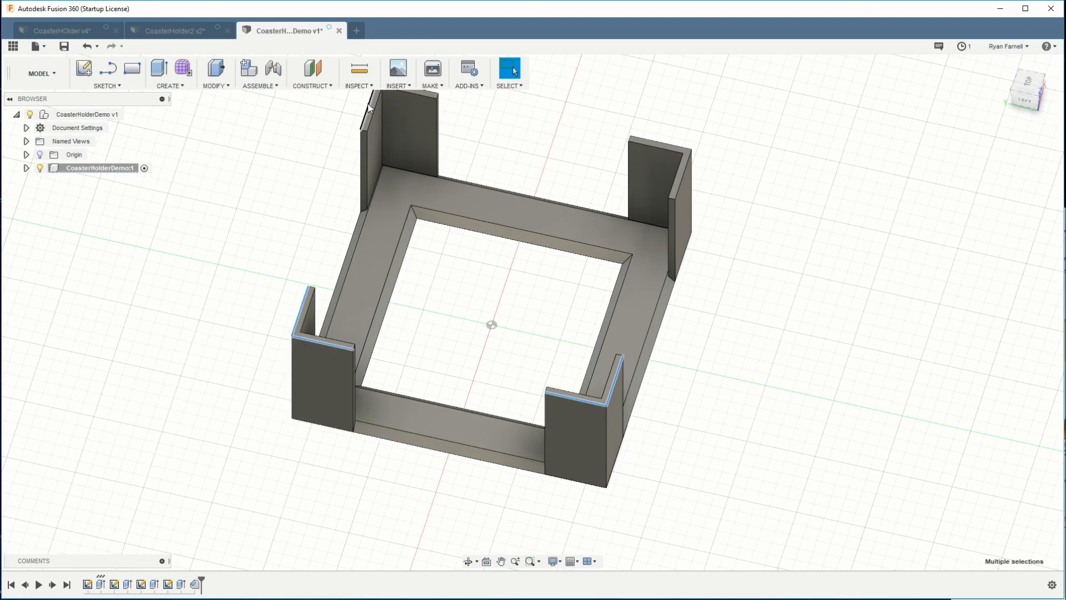
mouse_move(653, 145)
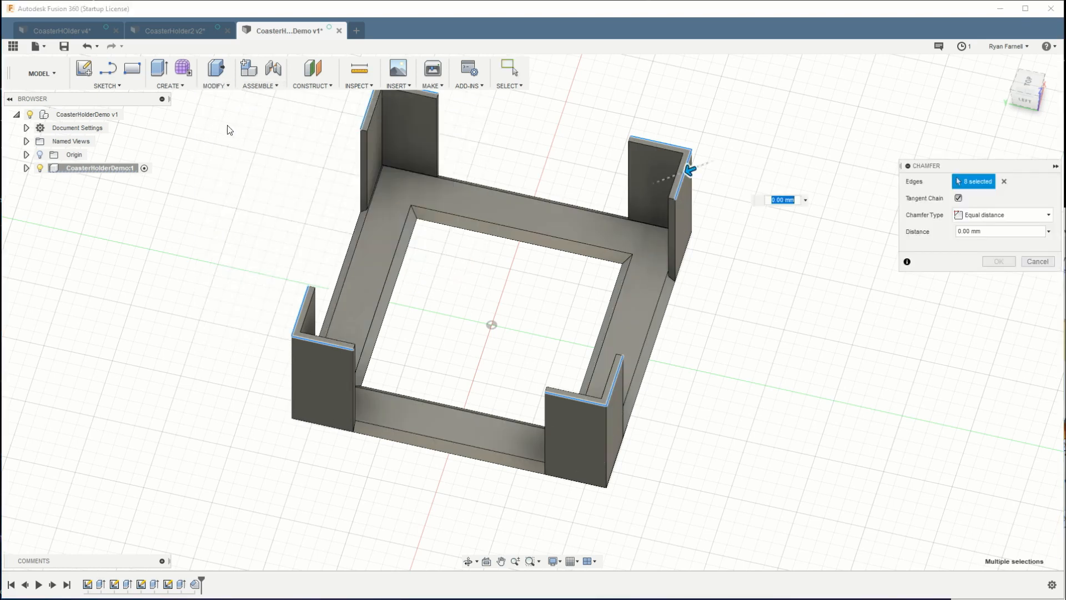
mouse_move(798, 284)
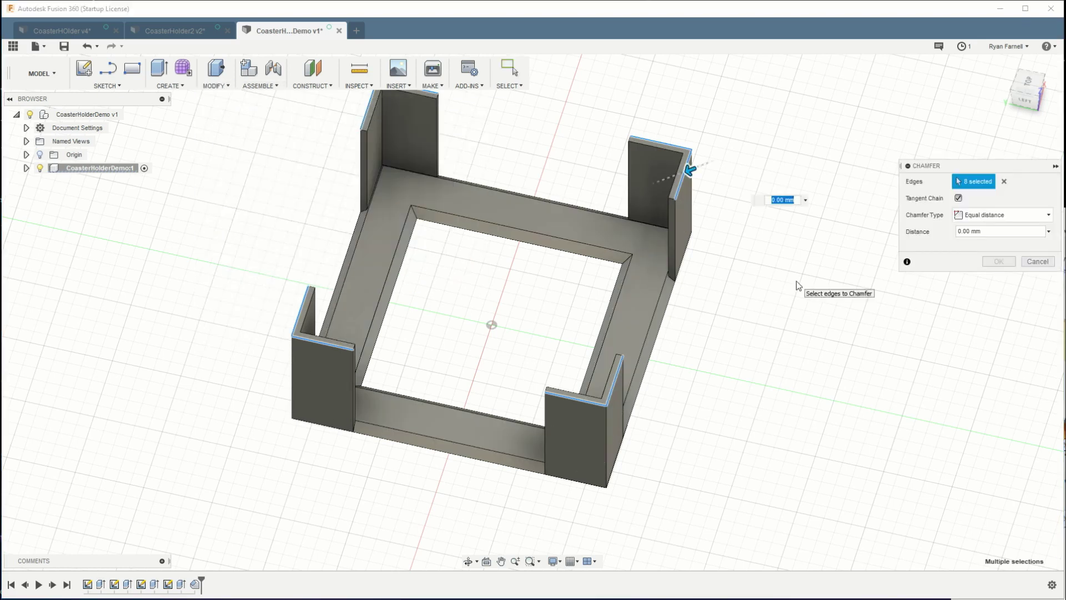